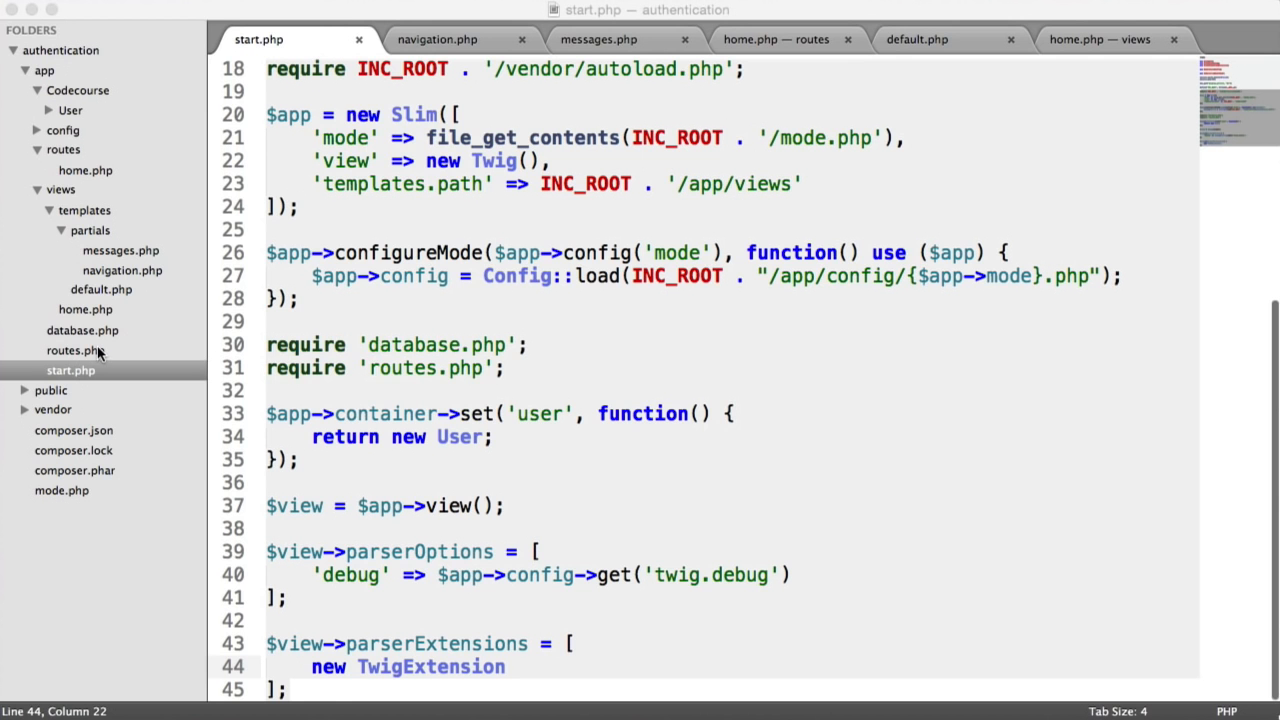
- Review the routes home.php file, then switch to the messages partial template
{"action": "left_click", "coordinate": [775, 39]}
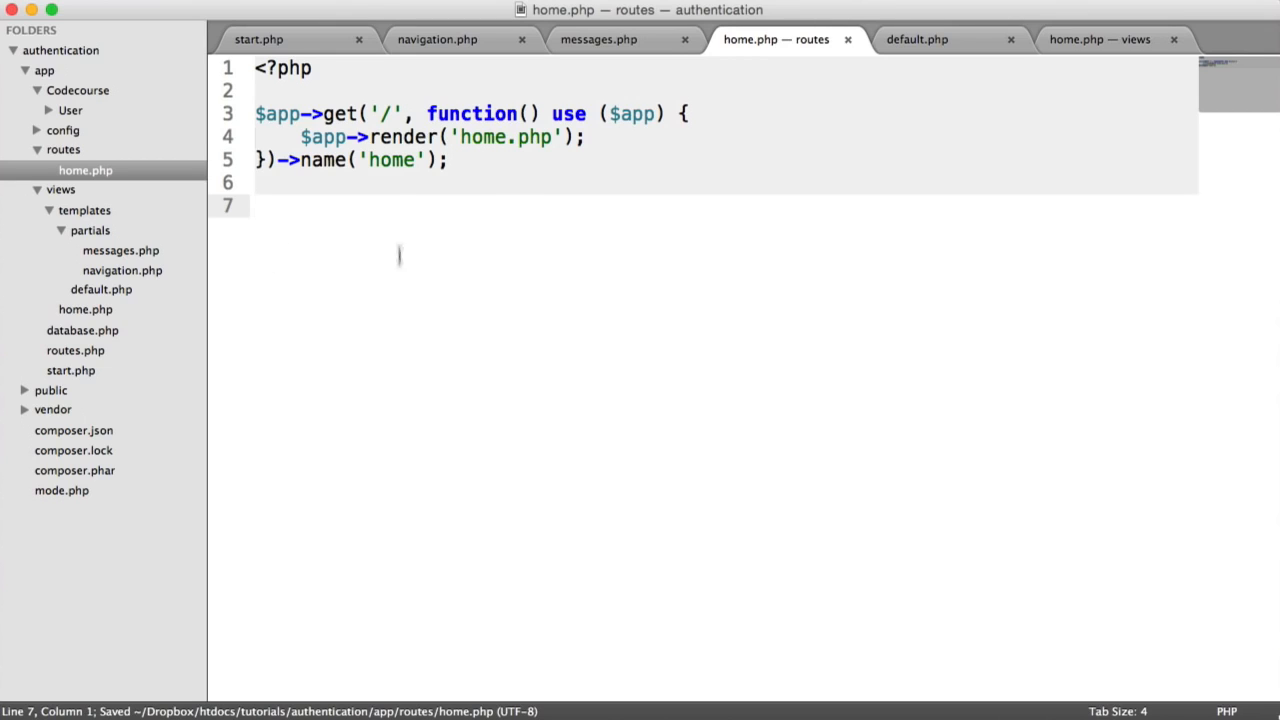
{"action": "mouse_move", "coordinate": [351, 243]}
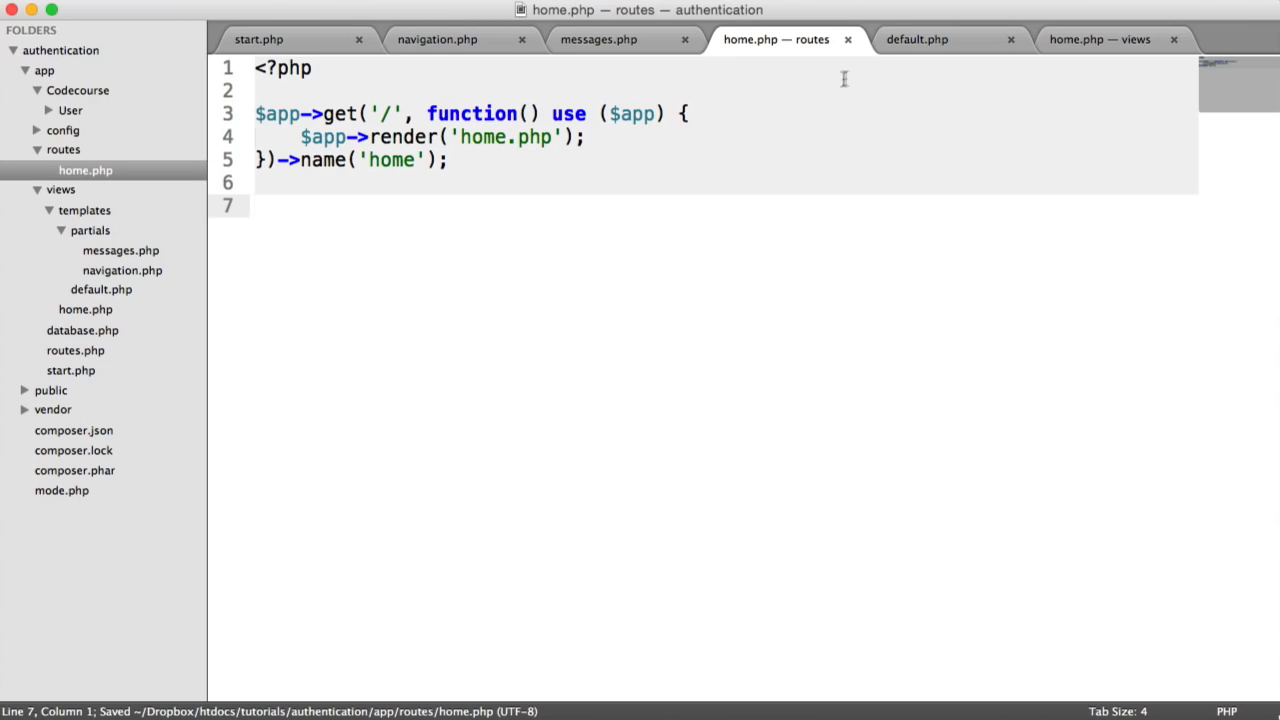
{"action": "left_click", "coordinate": [847, 39]}
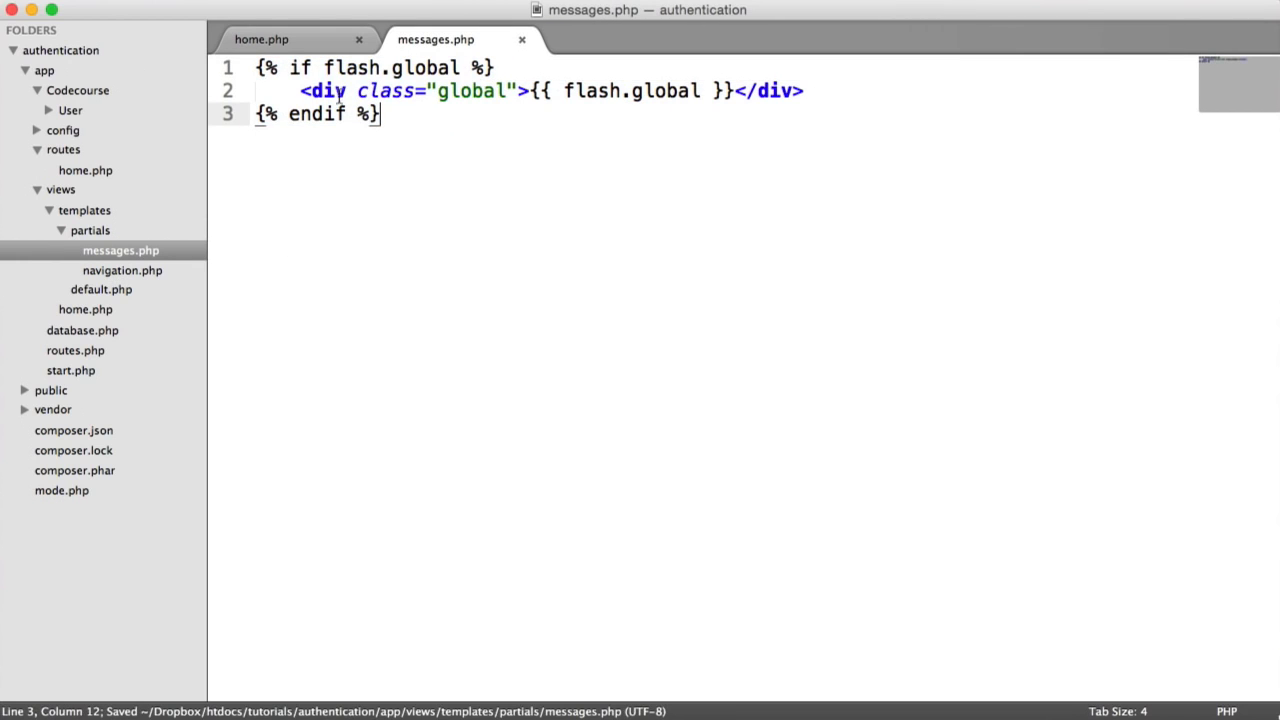
- Inspect the flash.global condition and output in messages.php, then return to home.php
{"action": "double_click", "coordinate": [390, 67]}
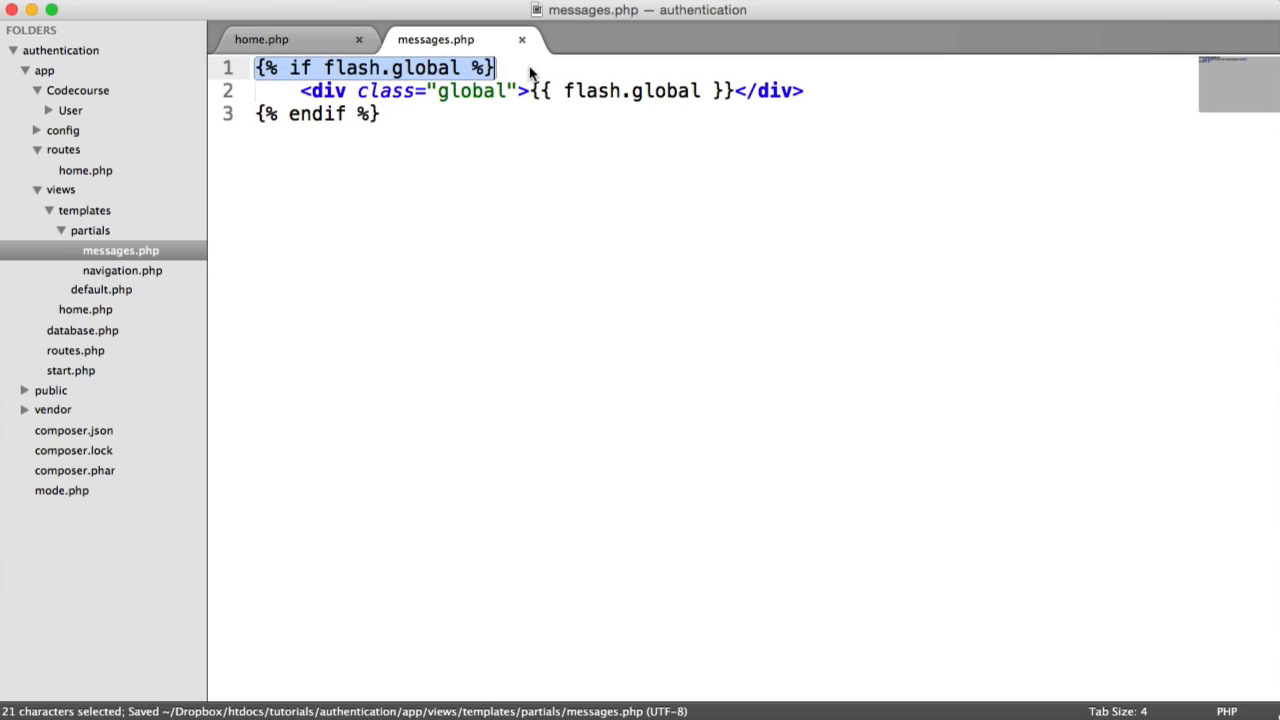
{"action": "left_click", "coordinate": [450, 90]}
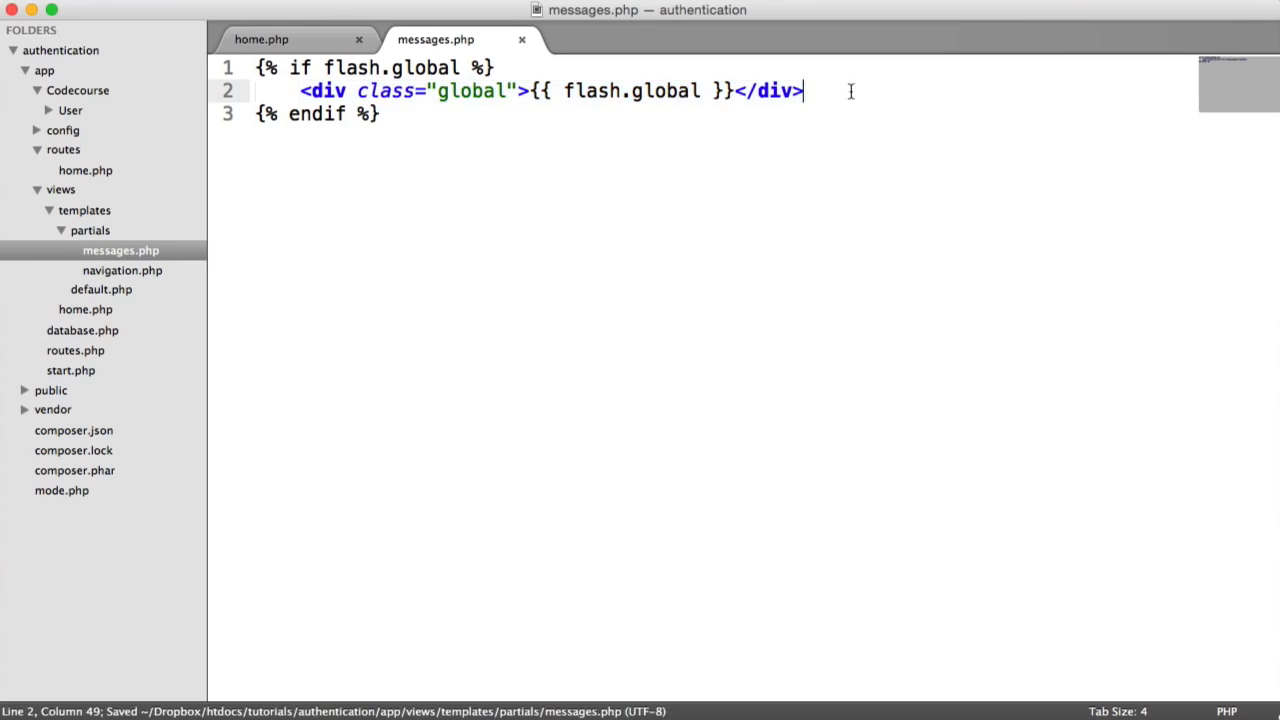
{"action": "double_click", "coordinate": [632, 90]}
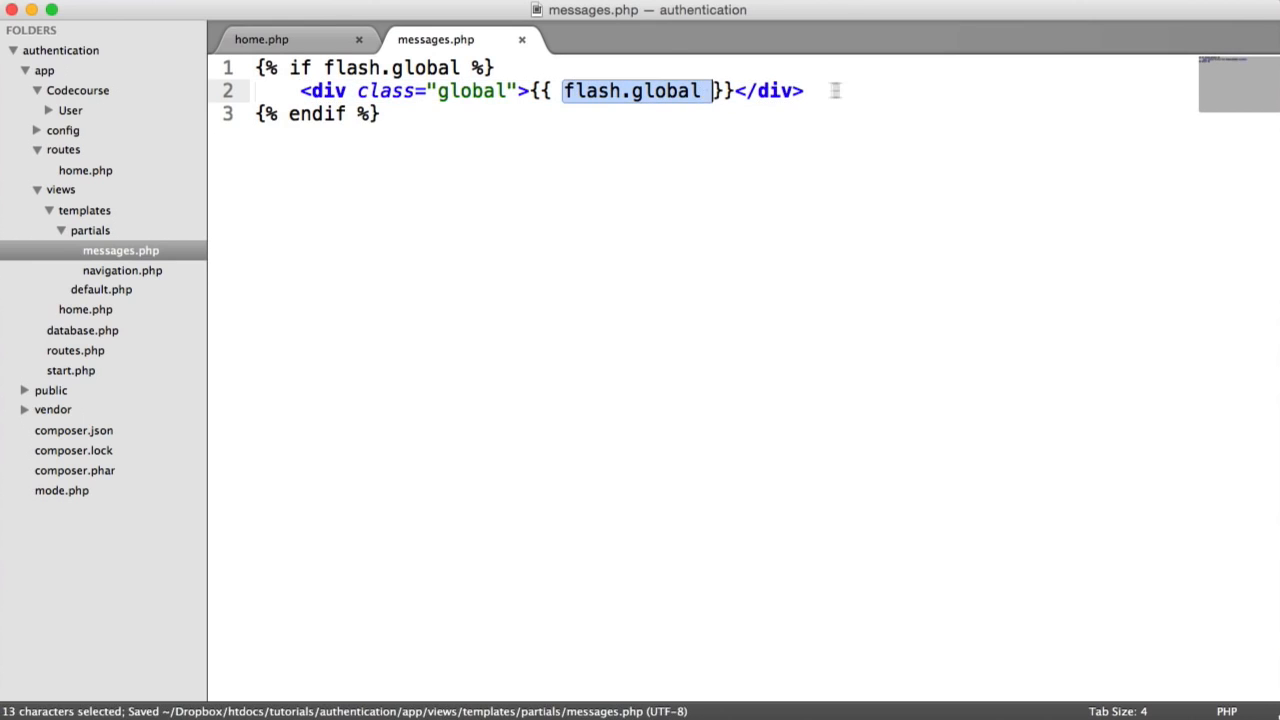
{"action": "double_click", "coordinate": [424, 67]}
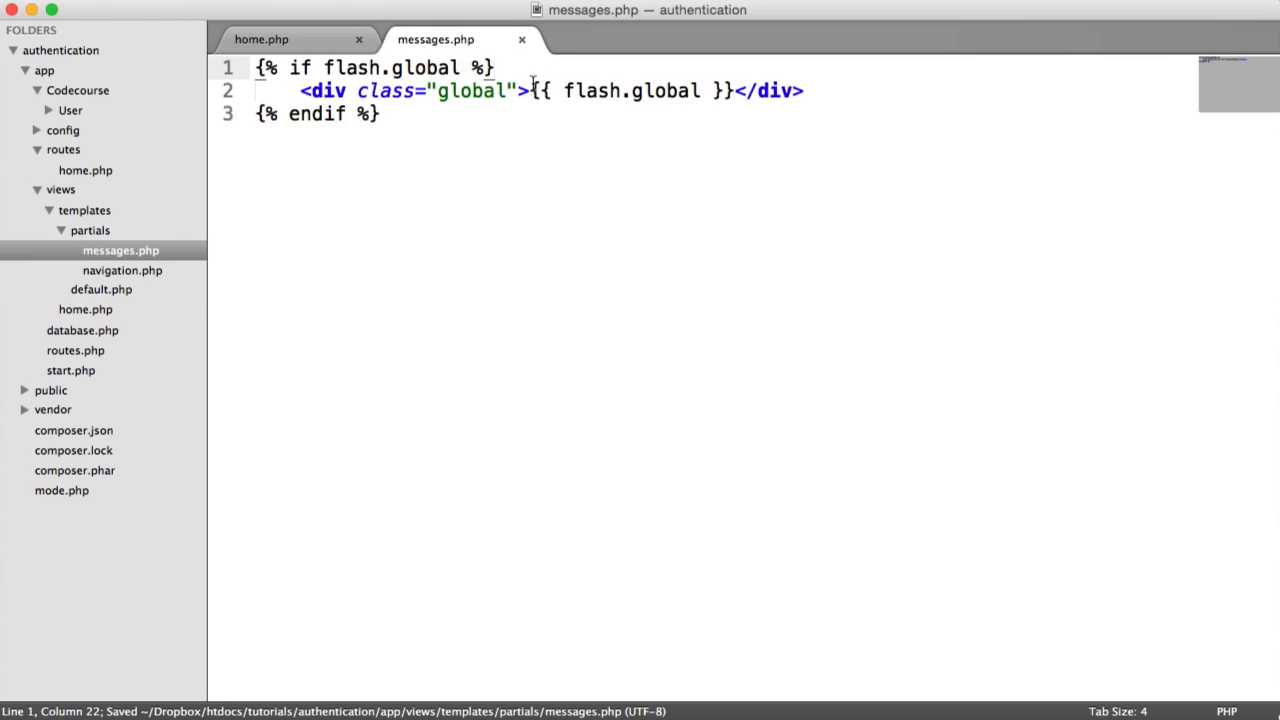
{"action": "left_click", "coordinate": [261, 39]}
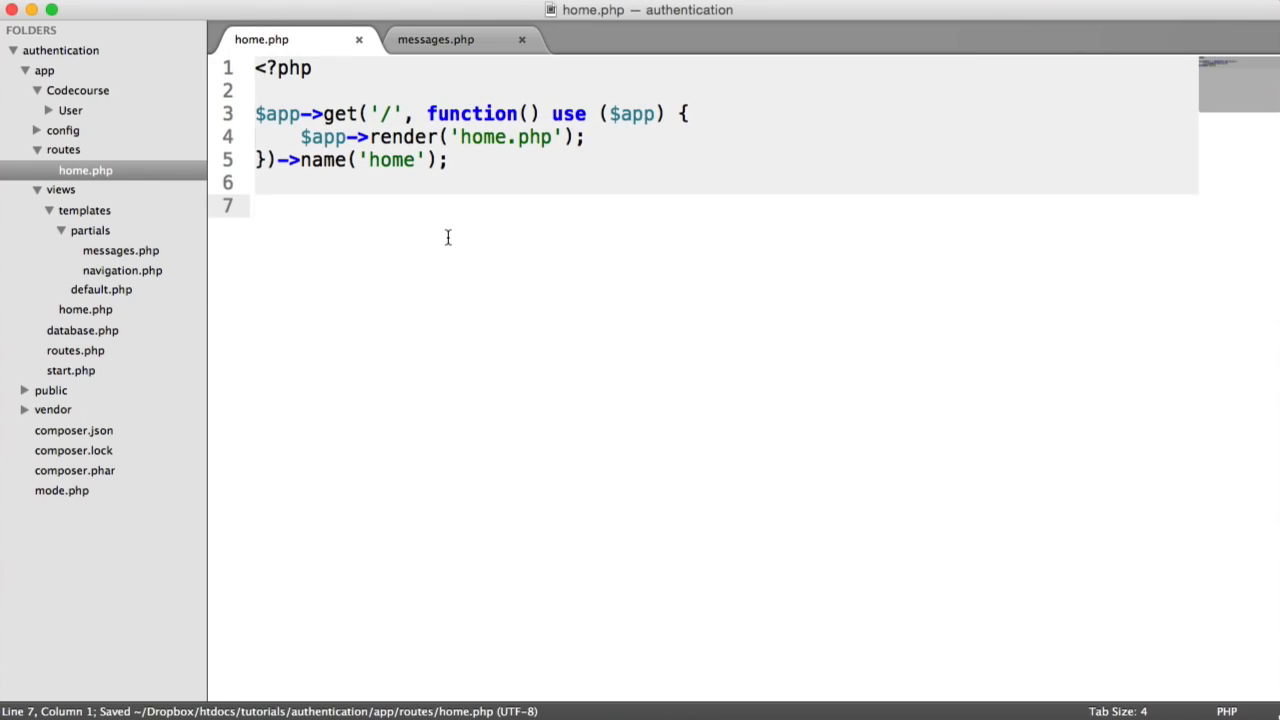
- Write a /flash route calling $app->flash('global', 'You have registered!')
{"action": "type", "text": "$app->"}
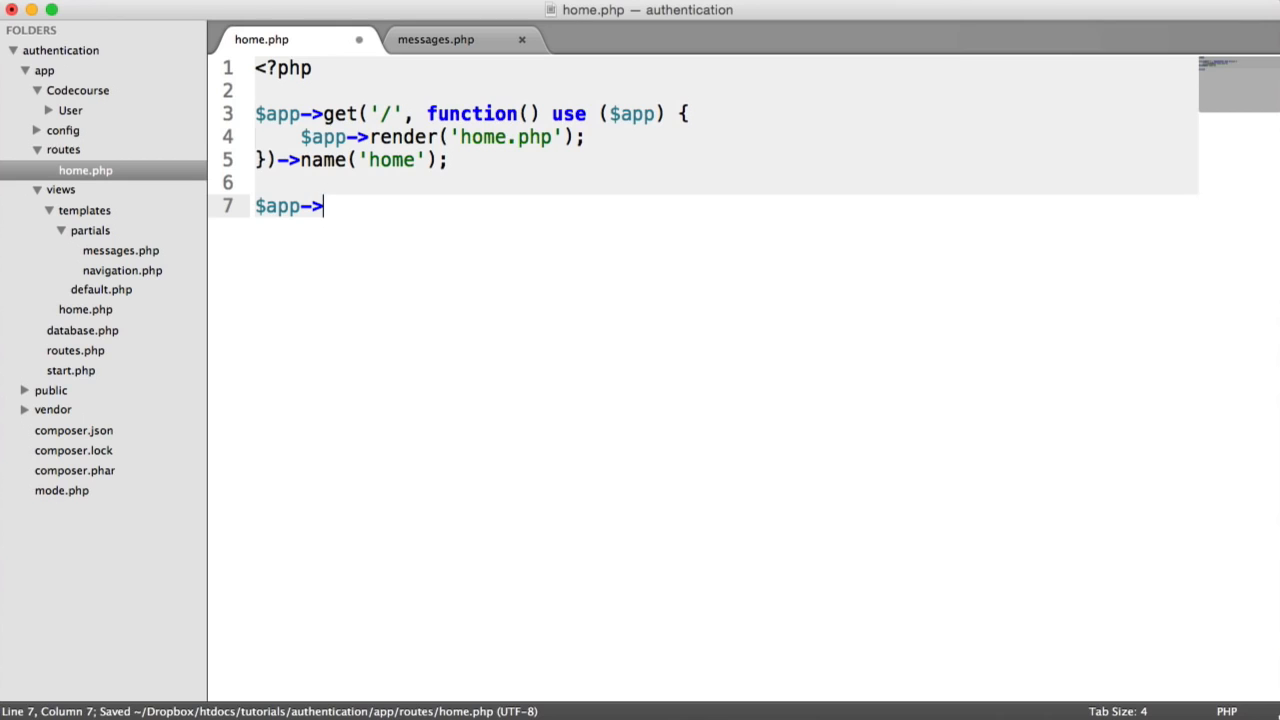
{"action": "type", "text": "get('');"}
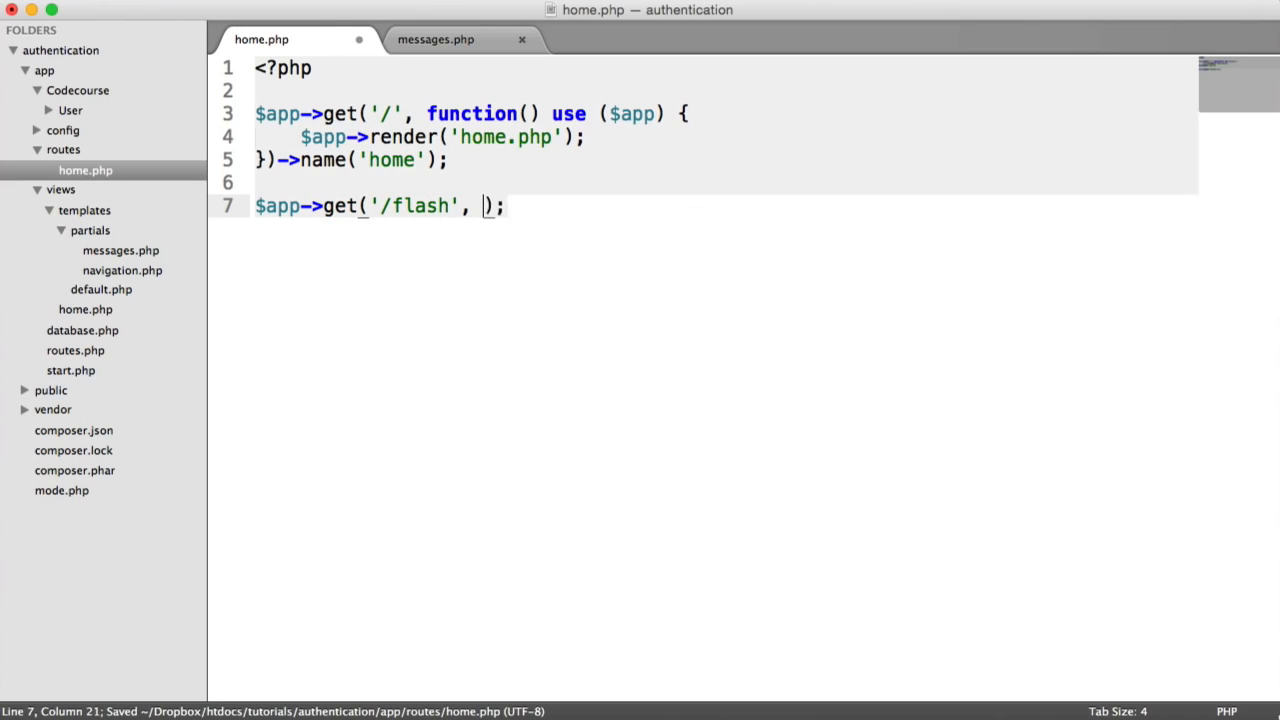
{"action": "type", "text": "function() {"}
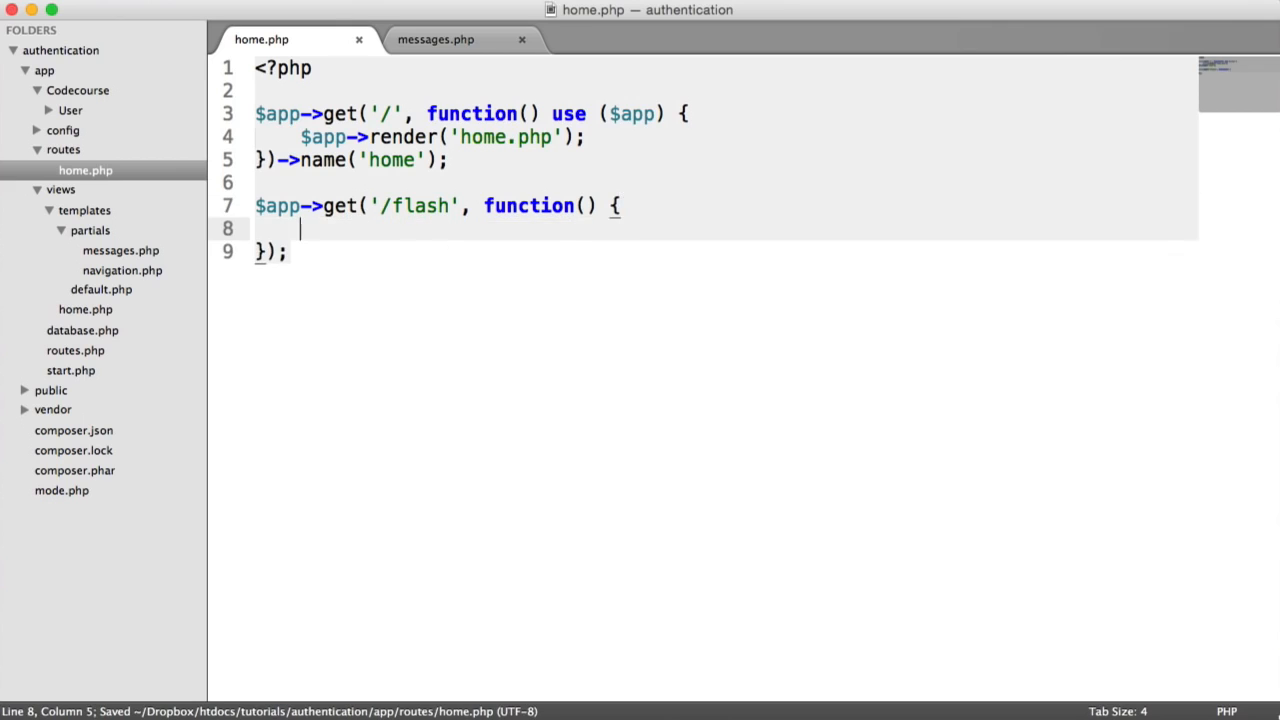
{"action": "type", "text": "use ()"}
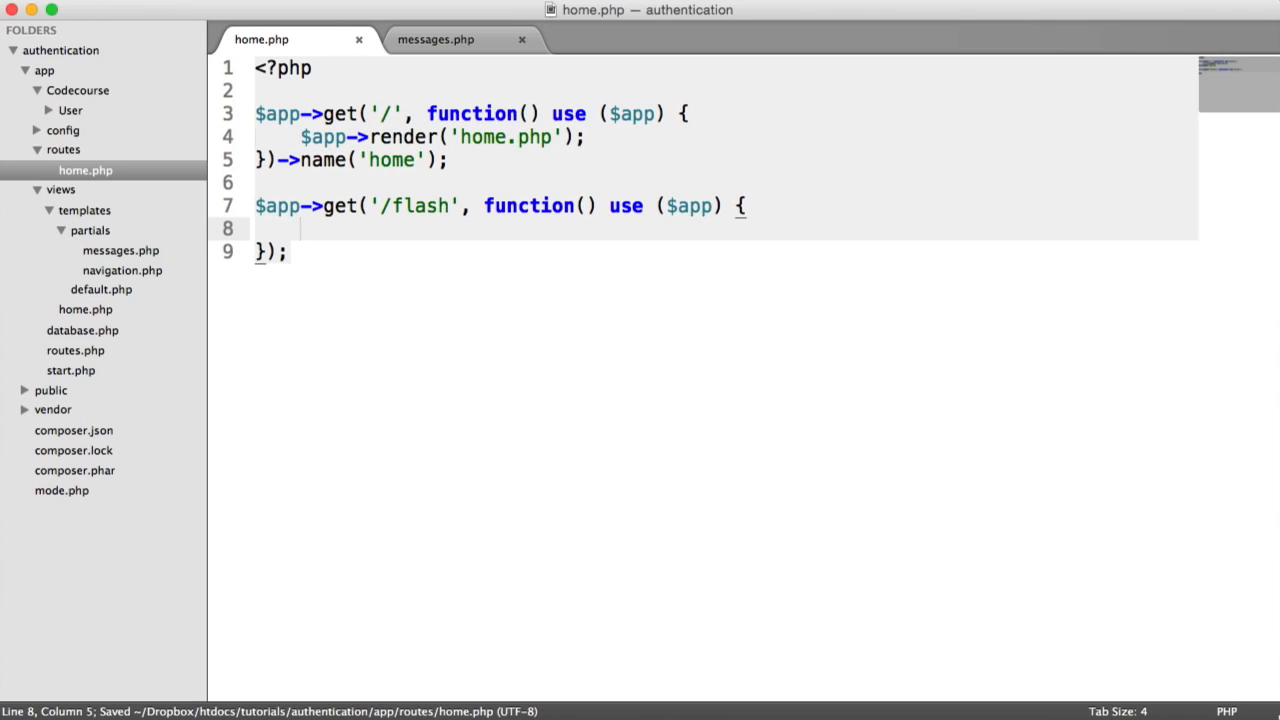
{"action": "type", "text": "$app->flash();"}
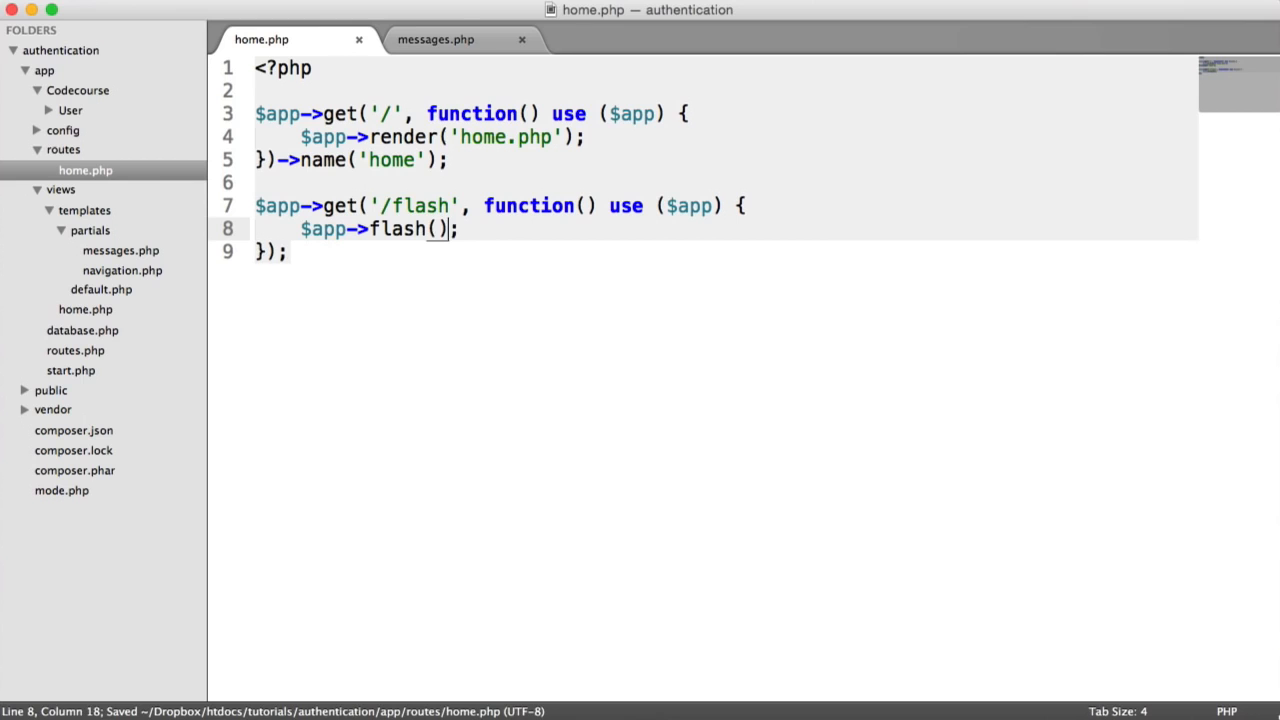
{"action": "type", "text": "'global'"}
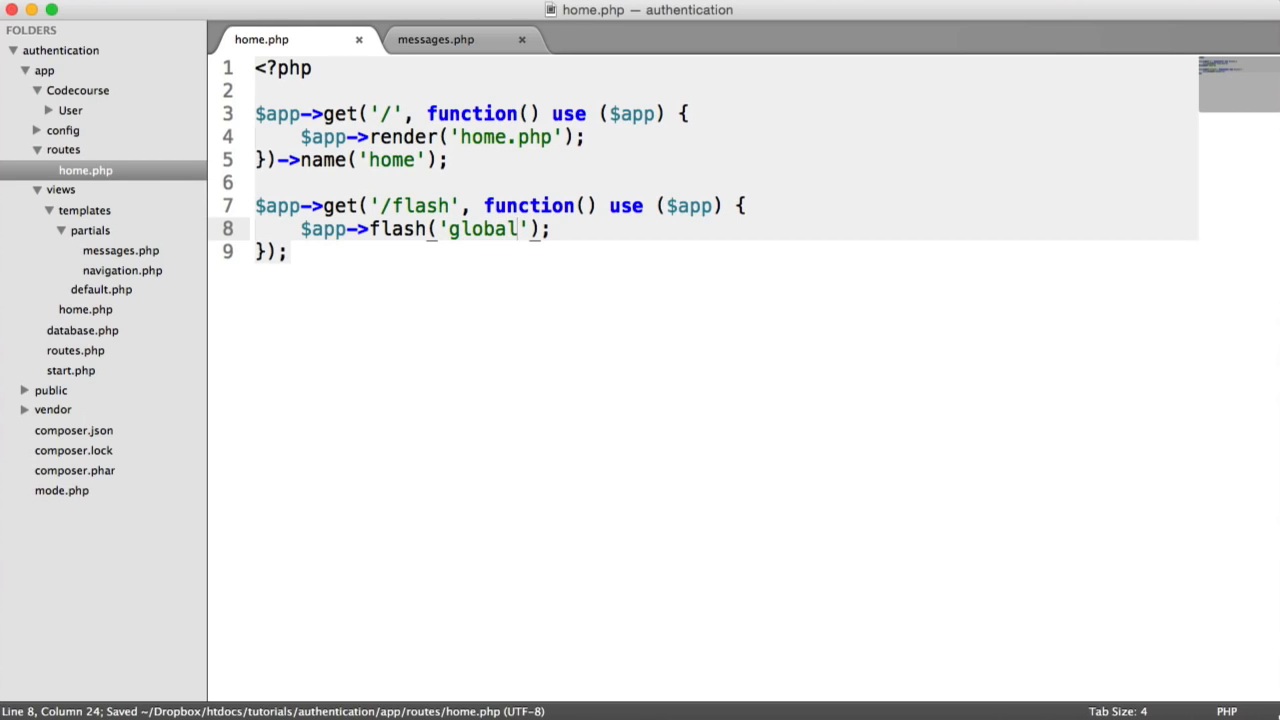
{"action": "left_click", "coordinate": [435, 39]}
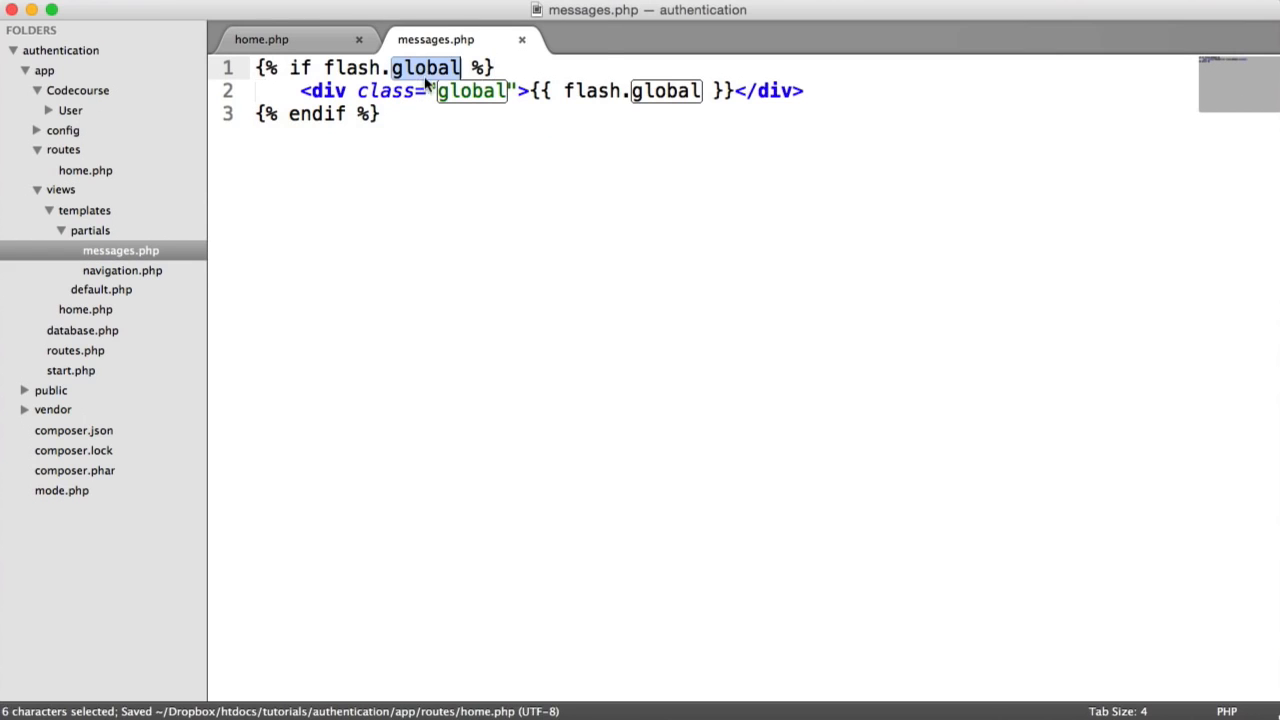
{"action": "left_click", "coordinate": [262, 39]}
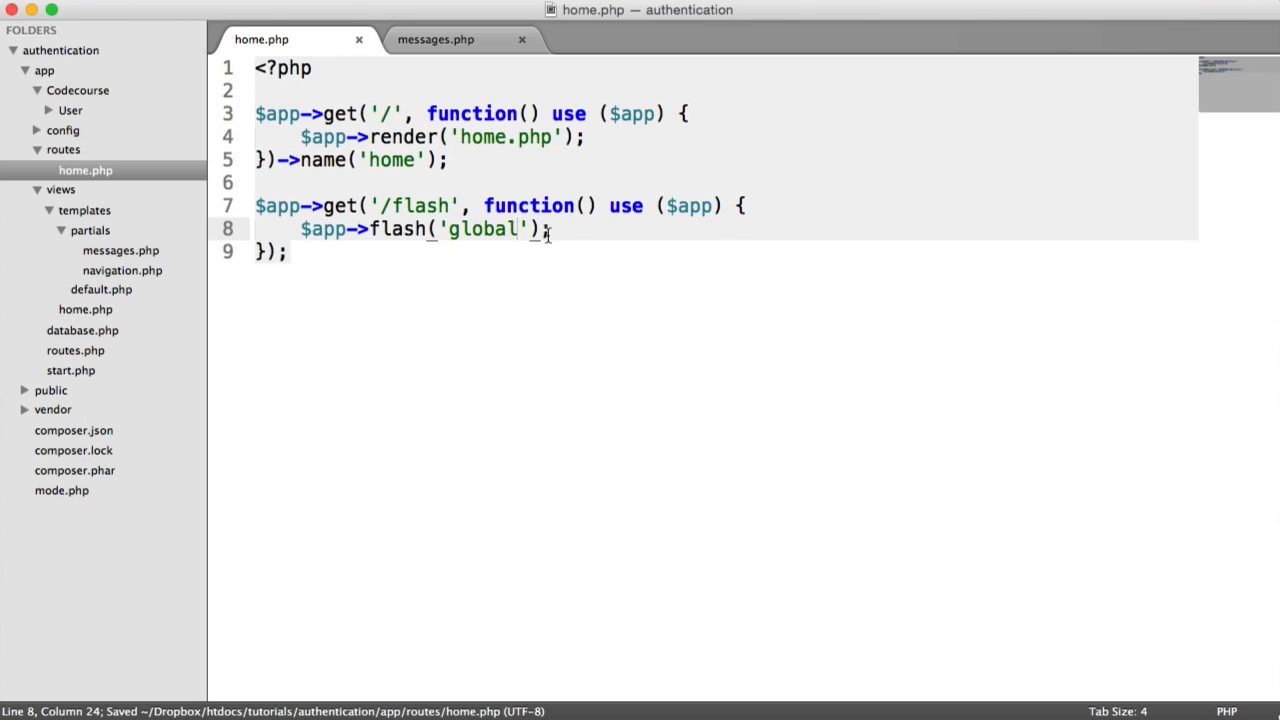
{"action": "type", "text": ", 'You'"}
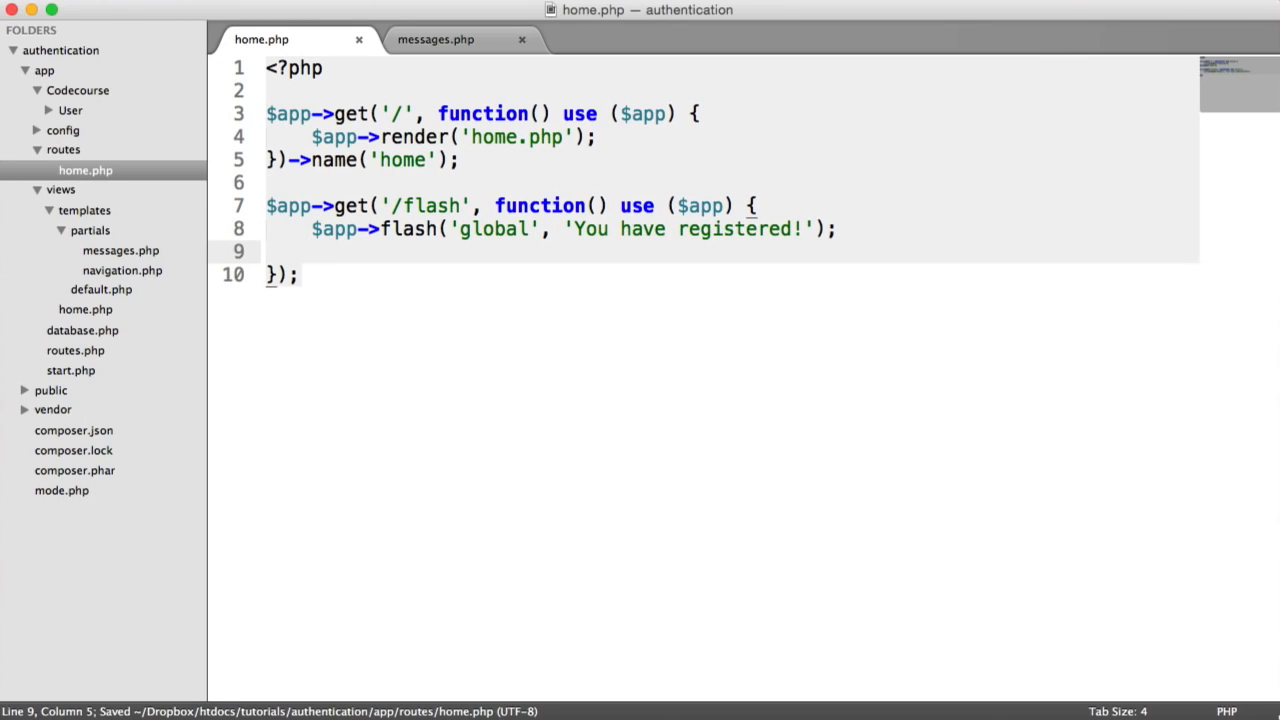
- Make the /flash route redirect using $app->response->redirect($app->urlFor('home'))
{"action": "type", "text": "$app->response->re"}
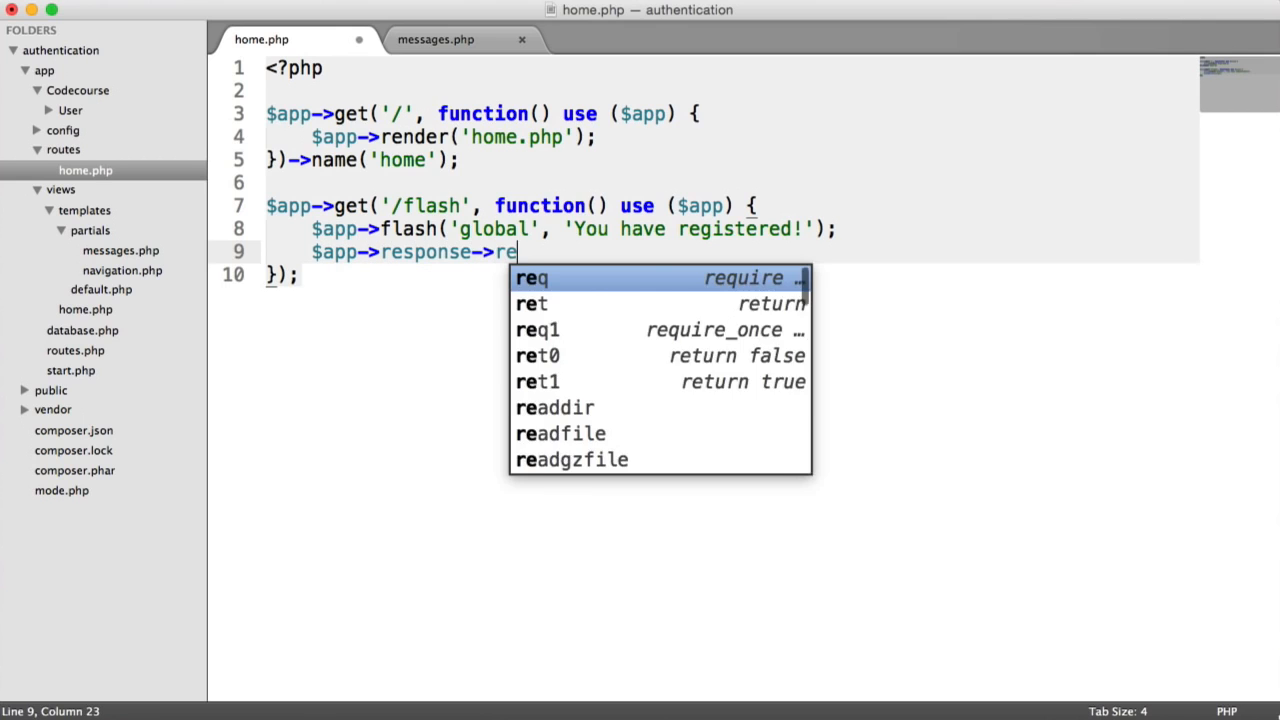
{"action": "type", "text": "direct('');"}
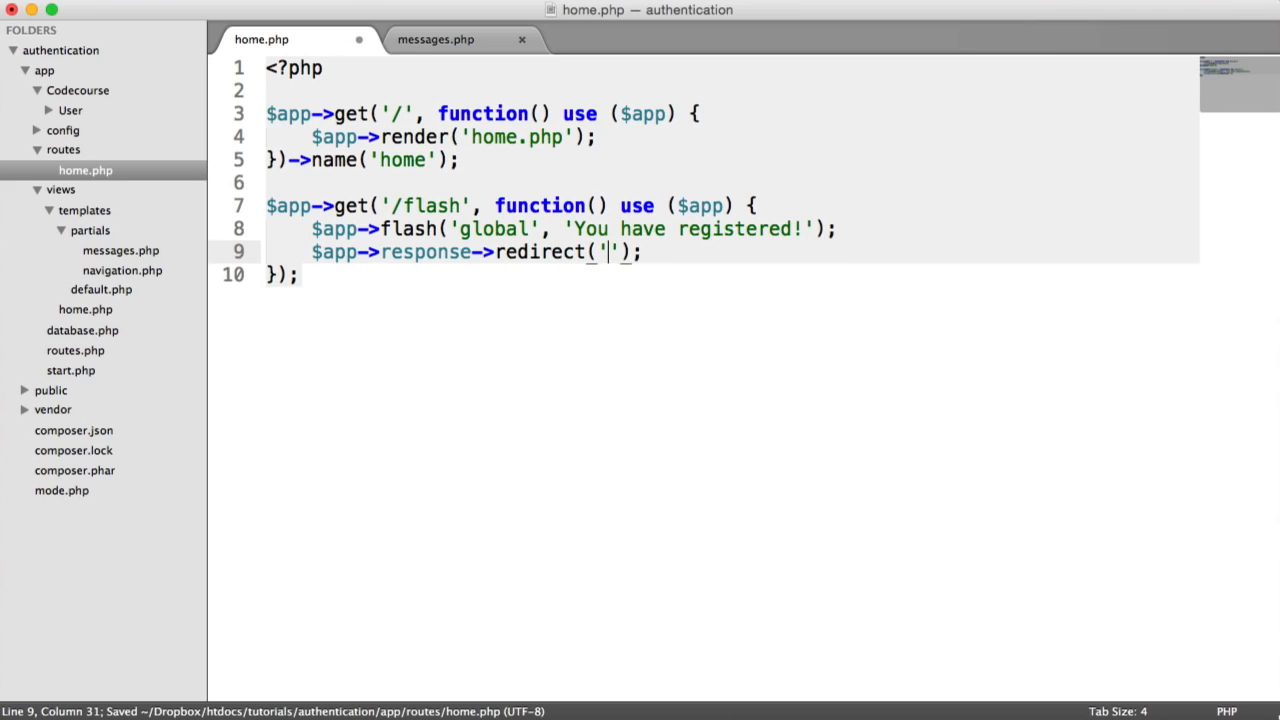
{"action": "type", "text": "/"}
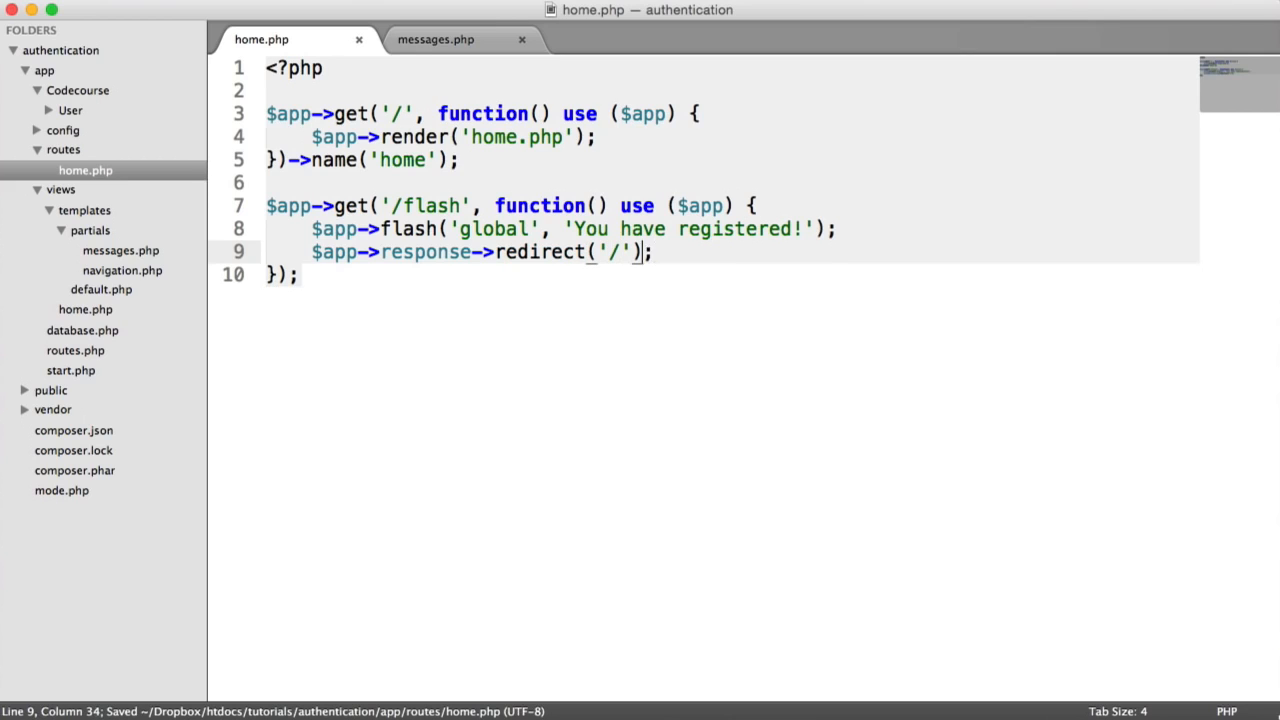
{"action": "key", "text": "Backspace"}
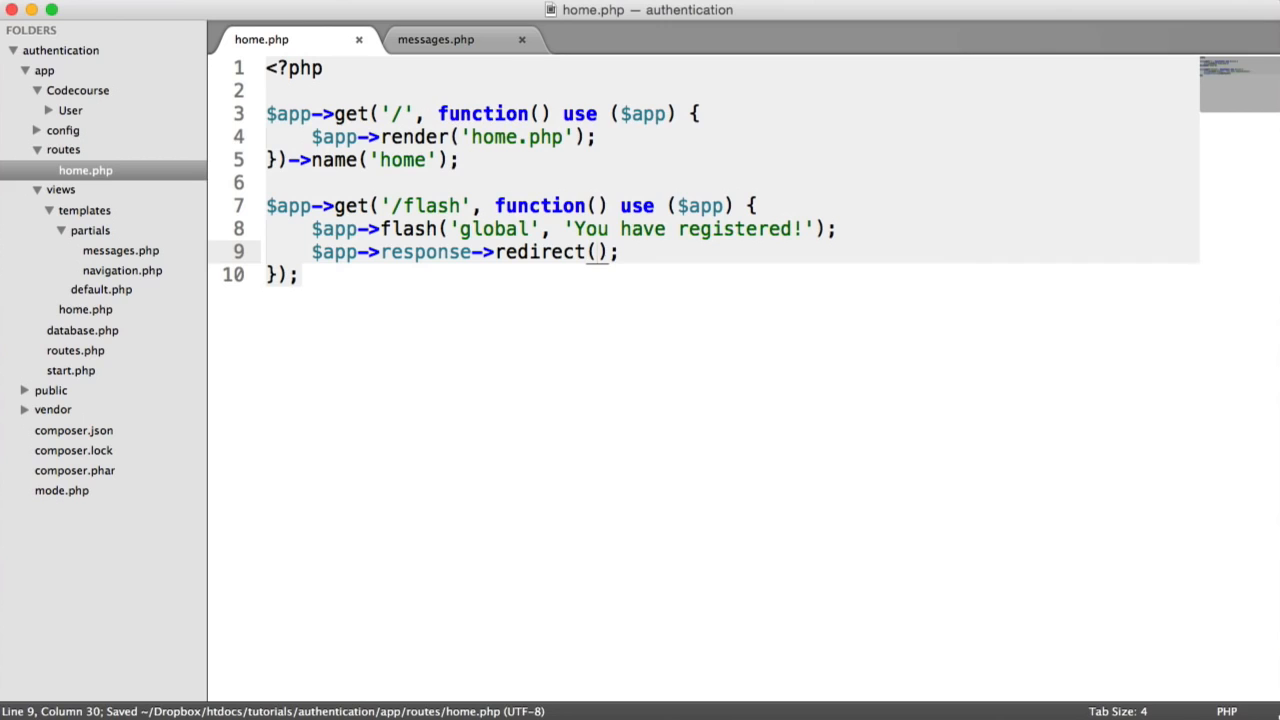
{"action": "type", "text": "$app->urlFor('home"}
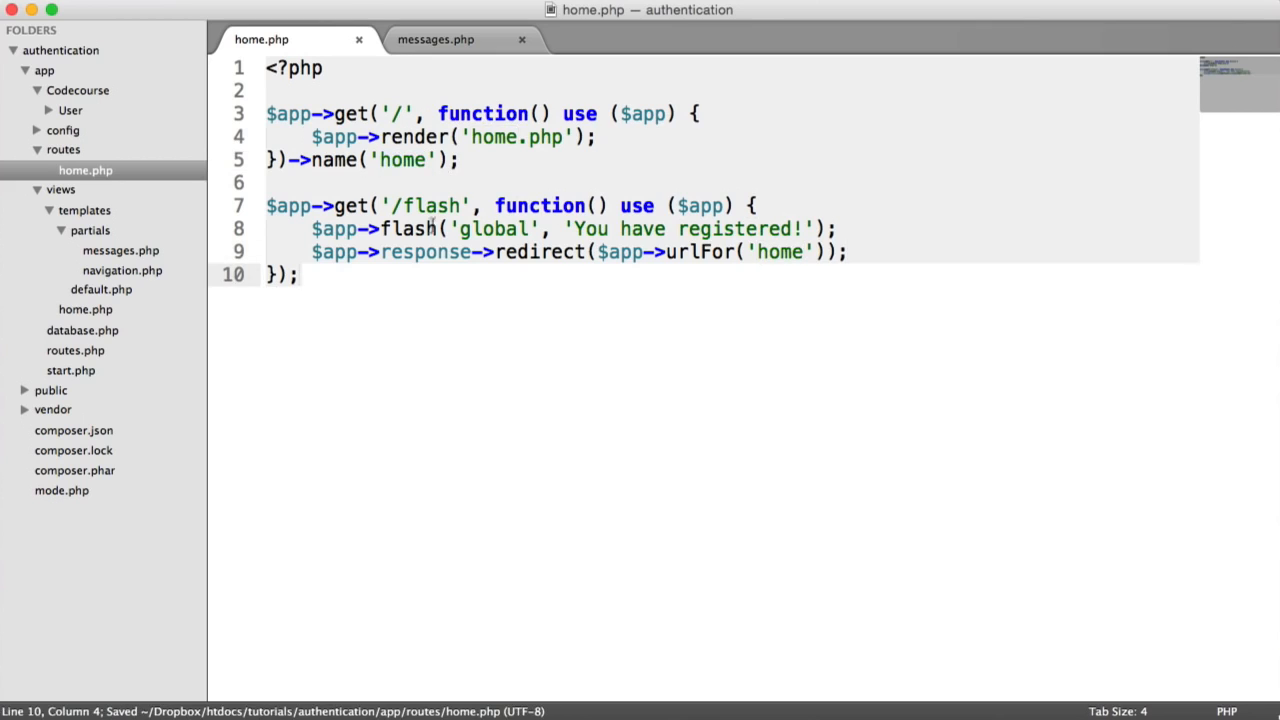
{"action": "left_click", "coordinate": [458, 206]}
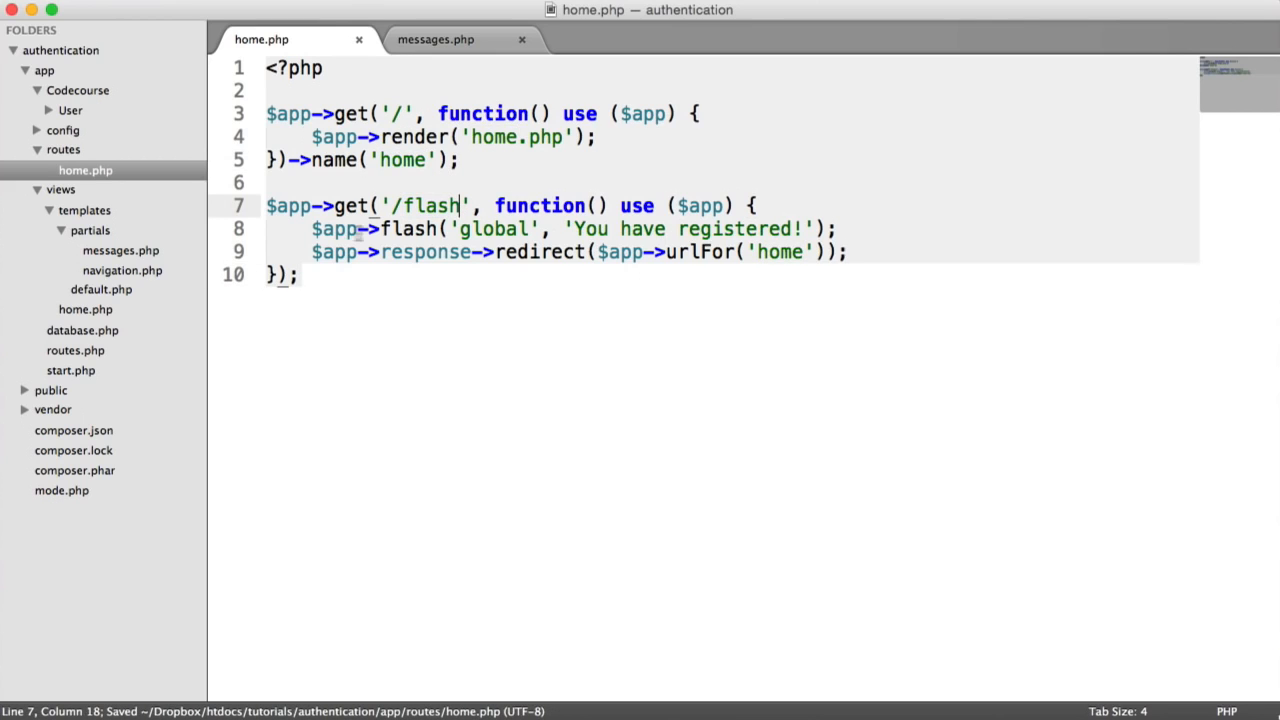
{"action": "left_click", "coordinate": [836, 228]}
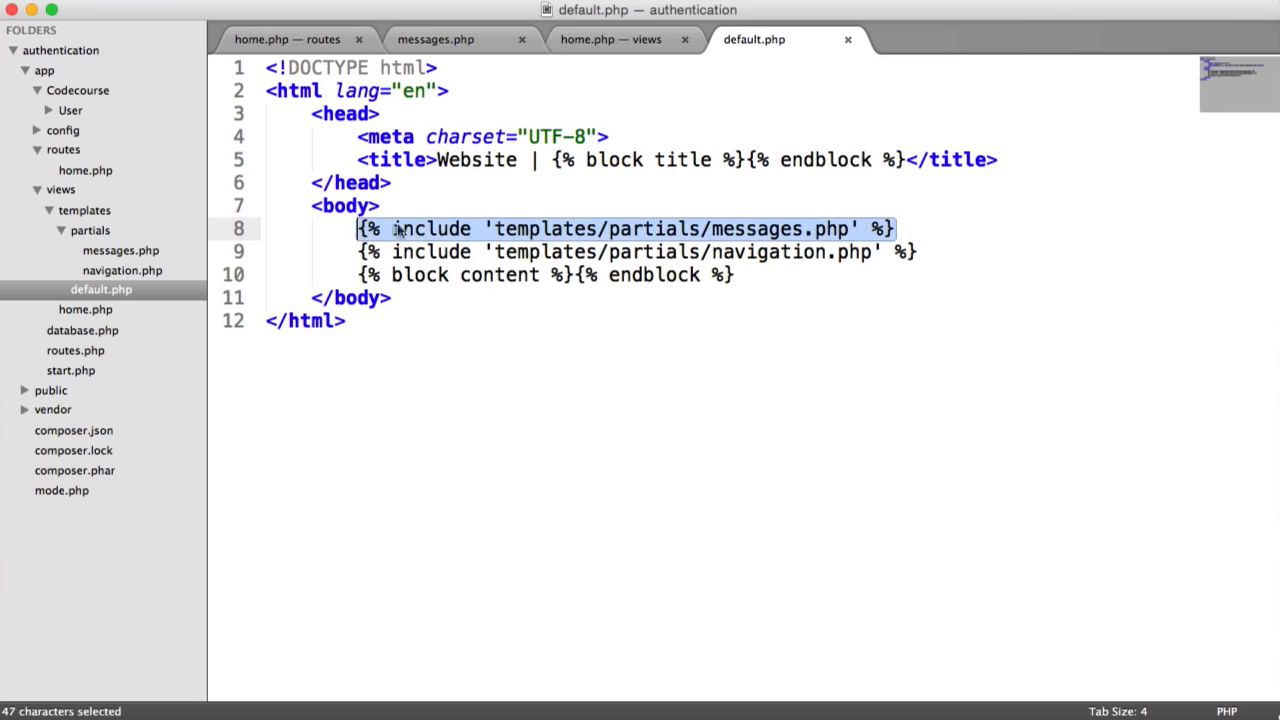
{"action": "left_click", "coordinate": [436, 39]}
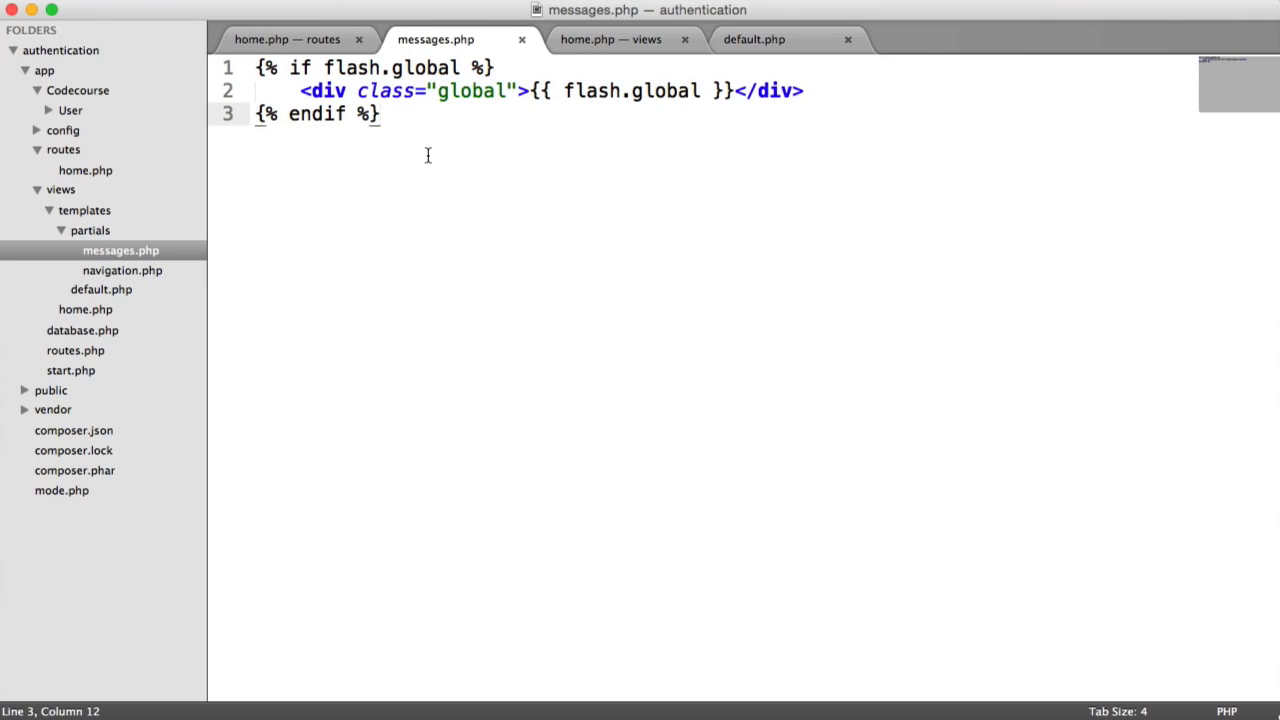
{"action": "left_click", "coordinate": [610, 39]}
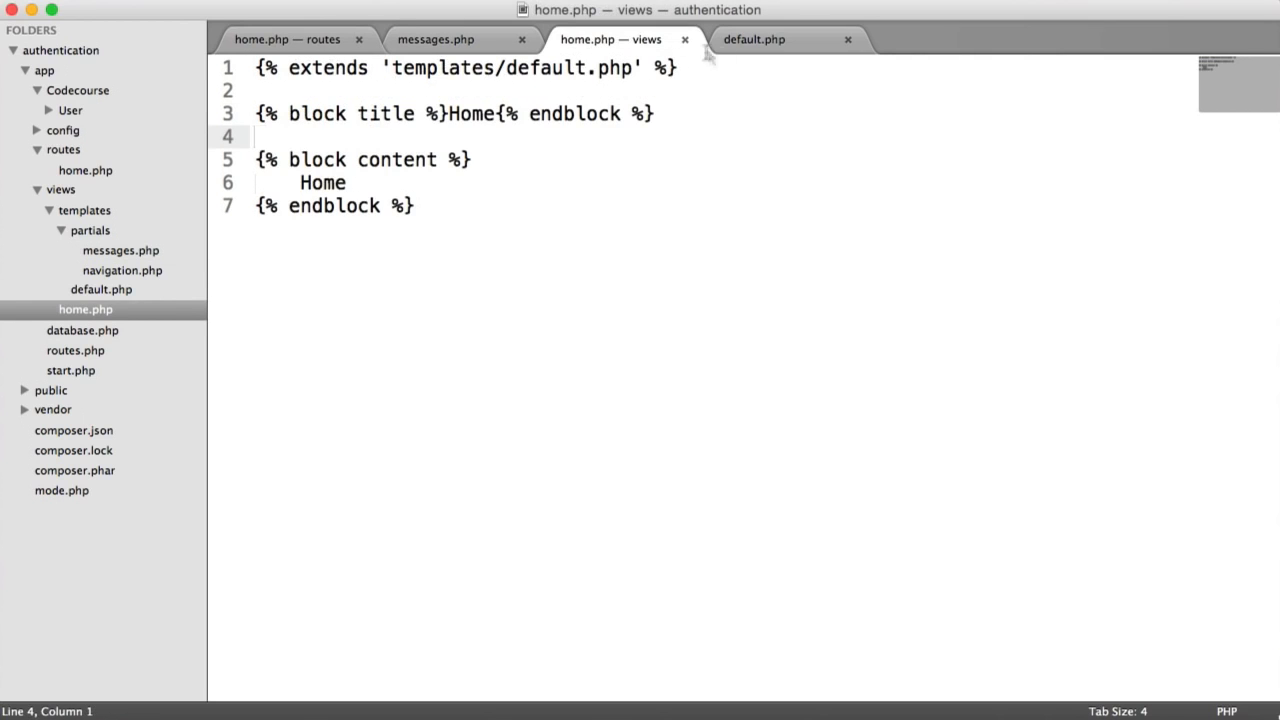
{"action": "left_click", "coordinate": [754, 39]}
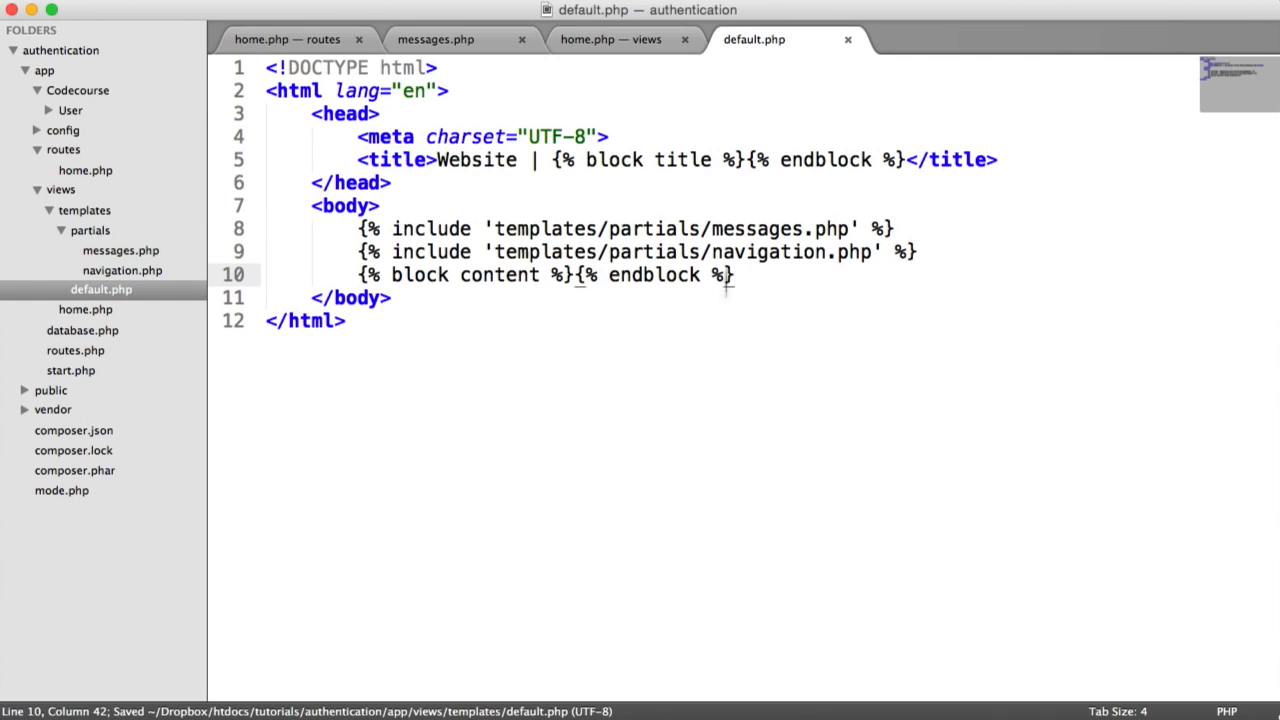
{"action": "left_click", "coordinate": [288, 39]}
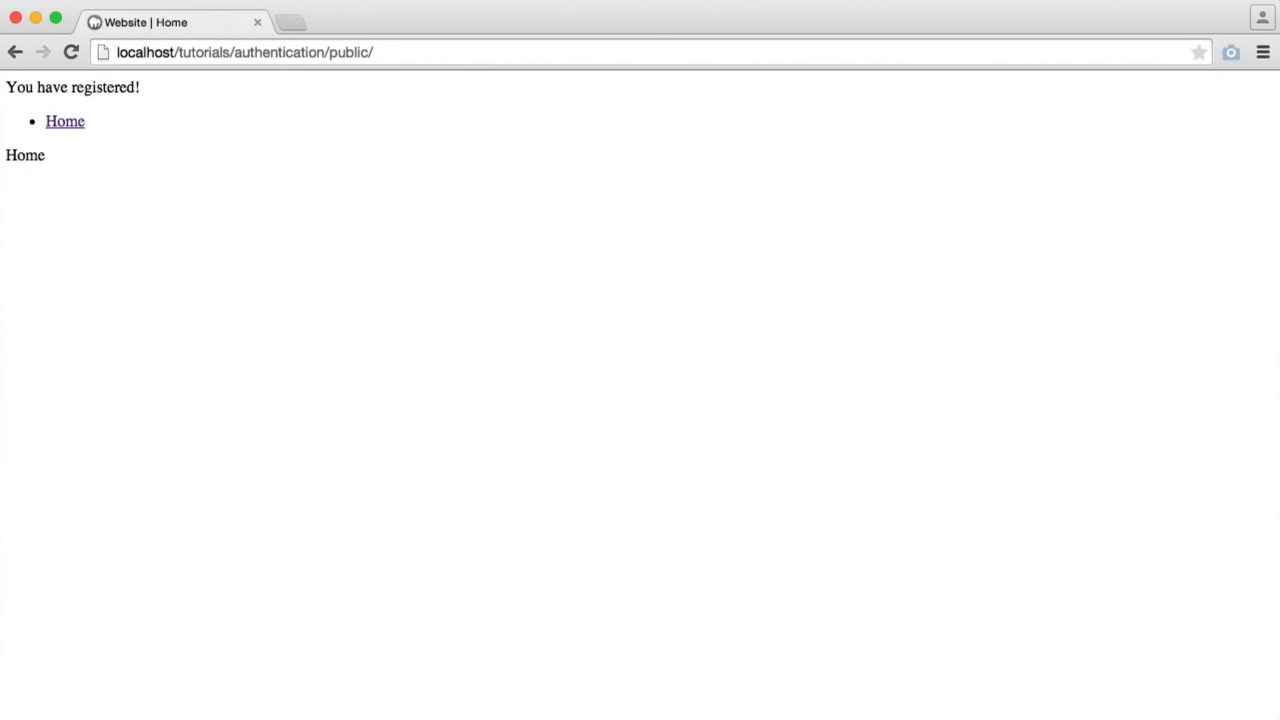
- Confirm 'You have registered!' shows on the home page, then select the /flash route code
{"action": "double_click", "coordinate": [72, 87]}
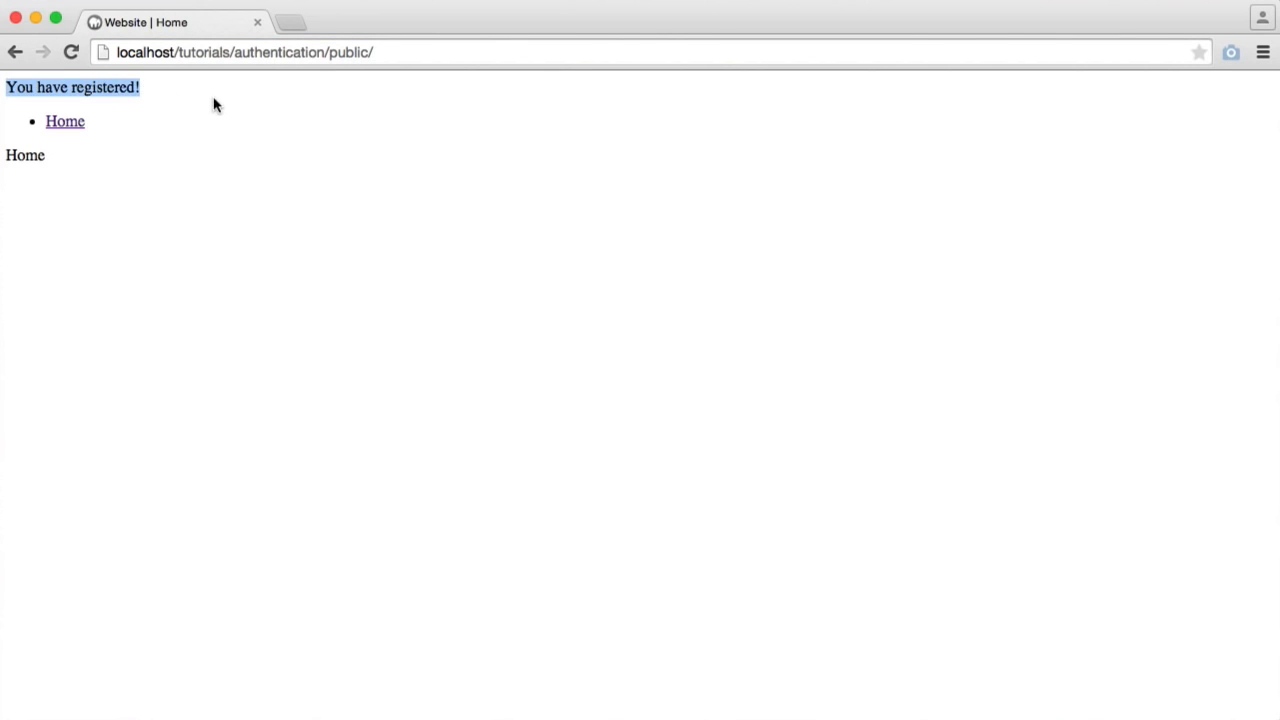
{"action": "left_click", "coordinate": [71, 52]}
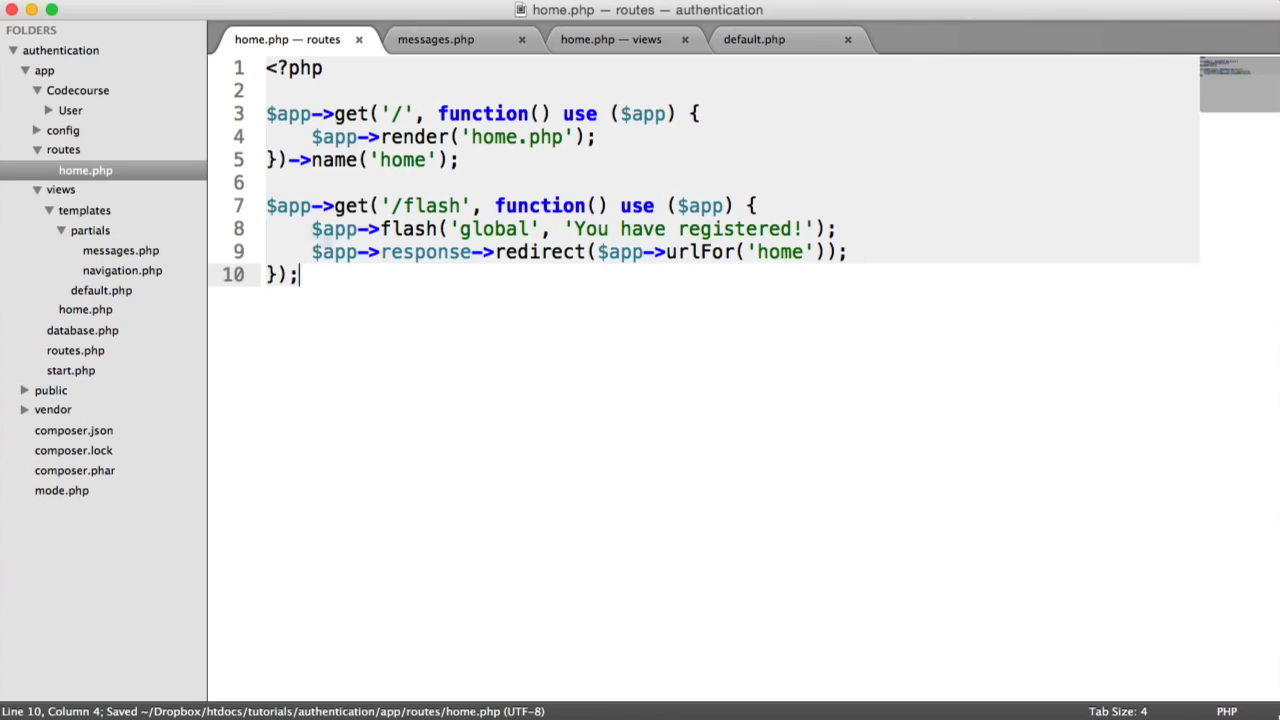
{"action": "left_click_drag", "start_coordinate": [266, 205], "coordinate": [298, 275]}
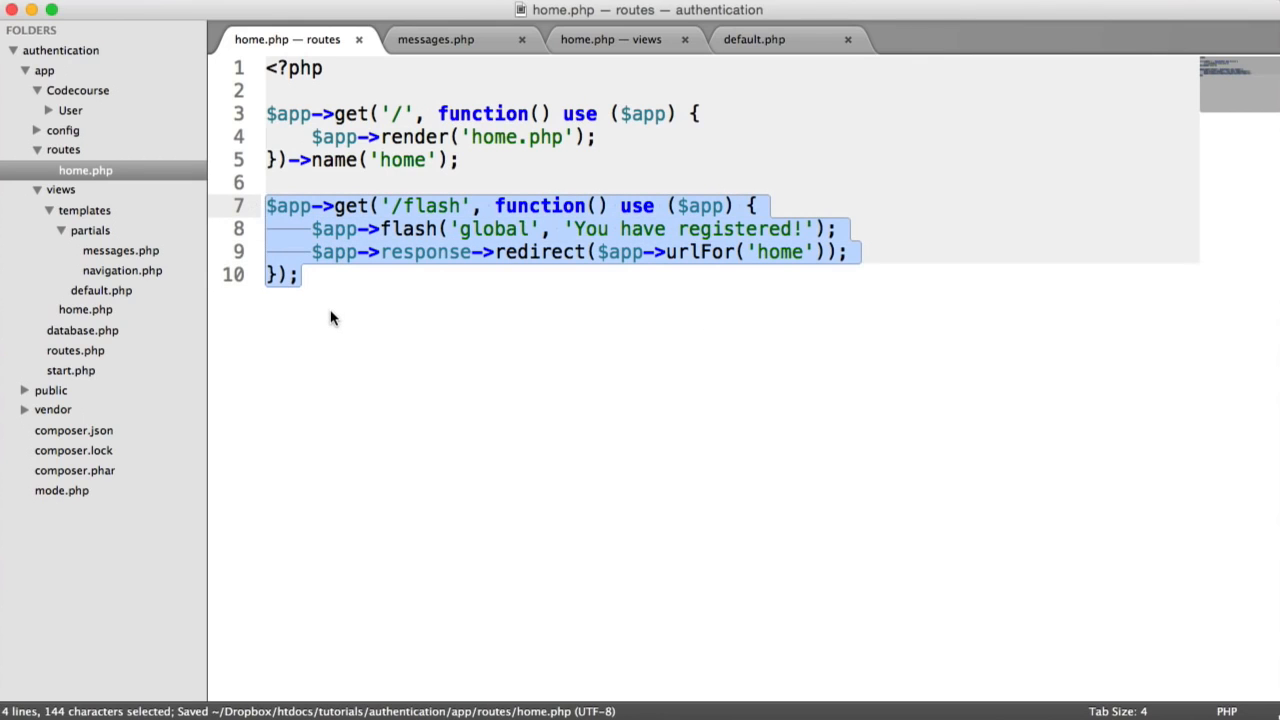